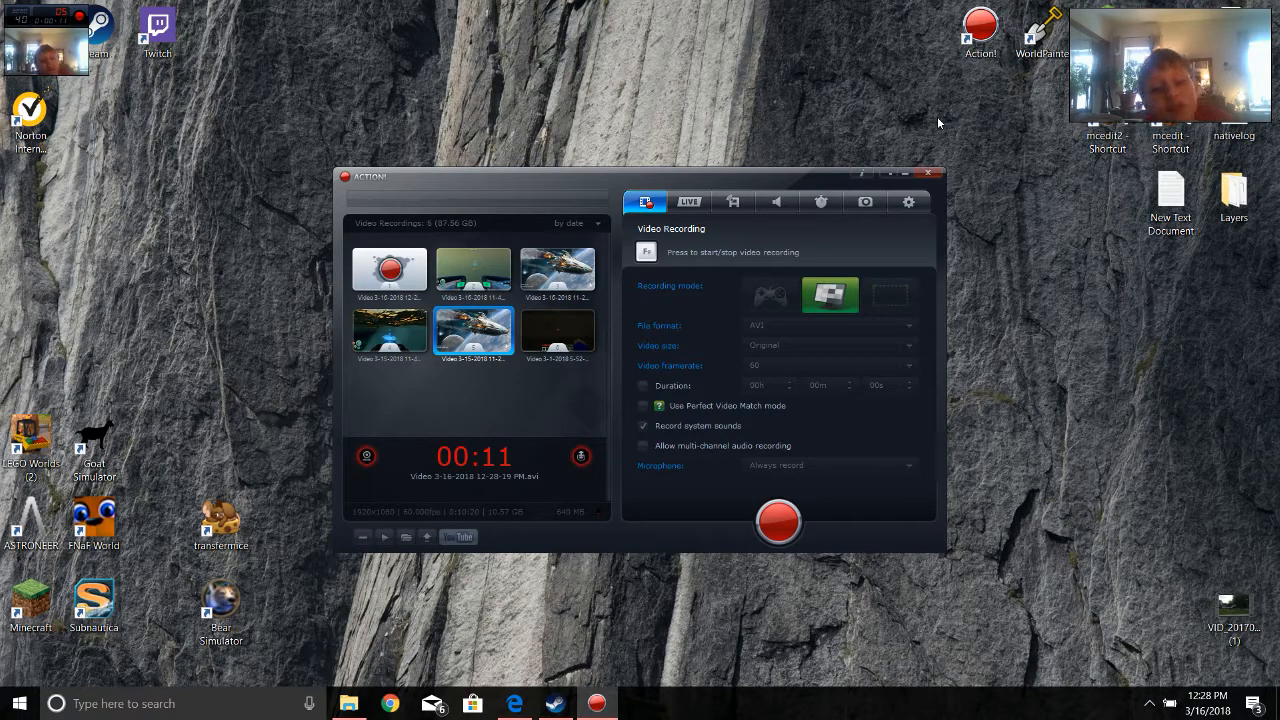
mouse_move(773, 235)
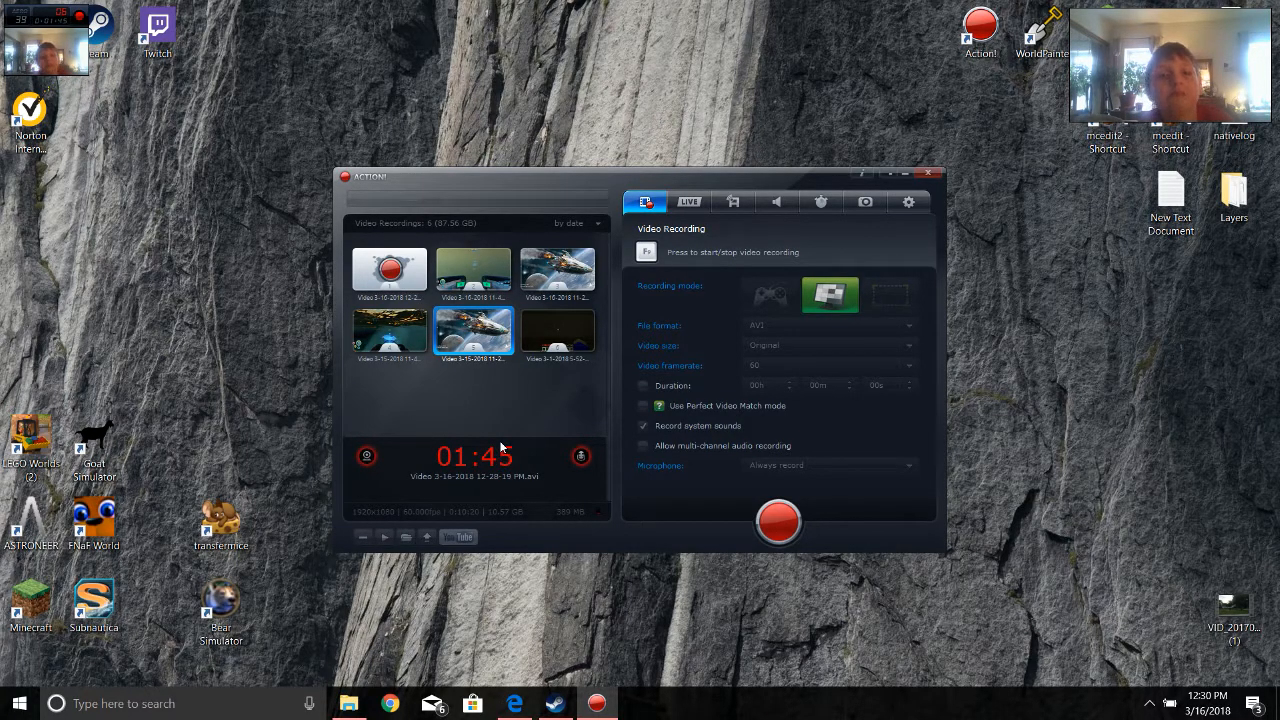
mouse_move(575, 545)
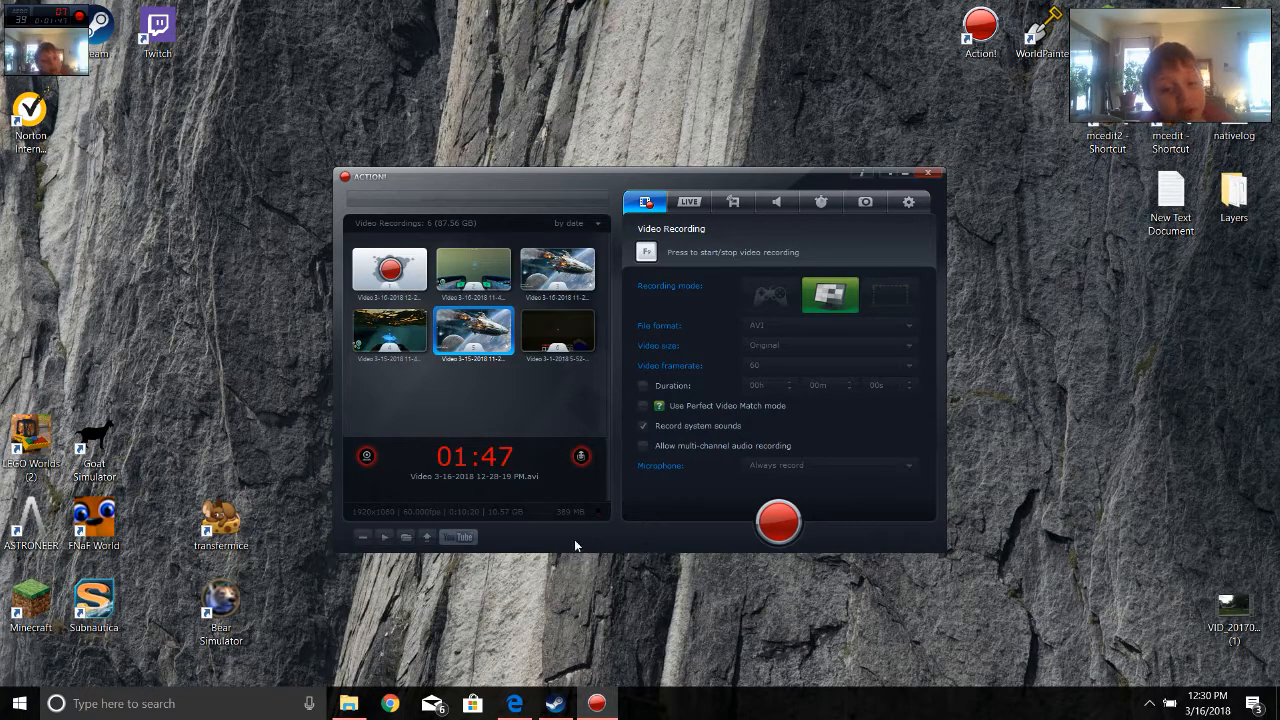
mouse_move(457, 537)
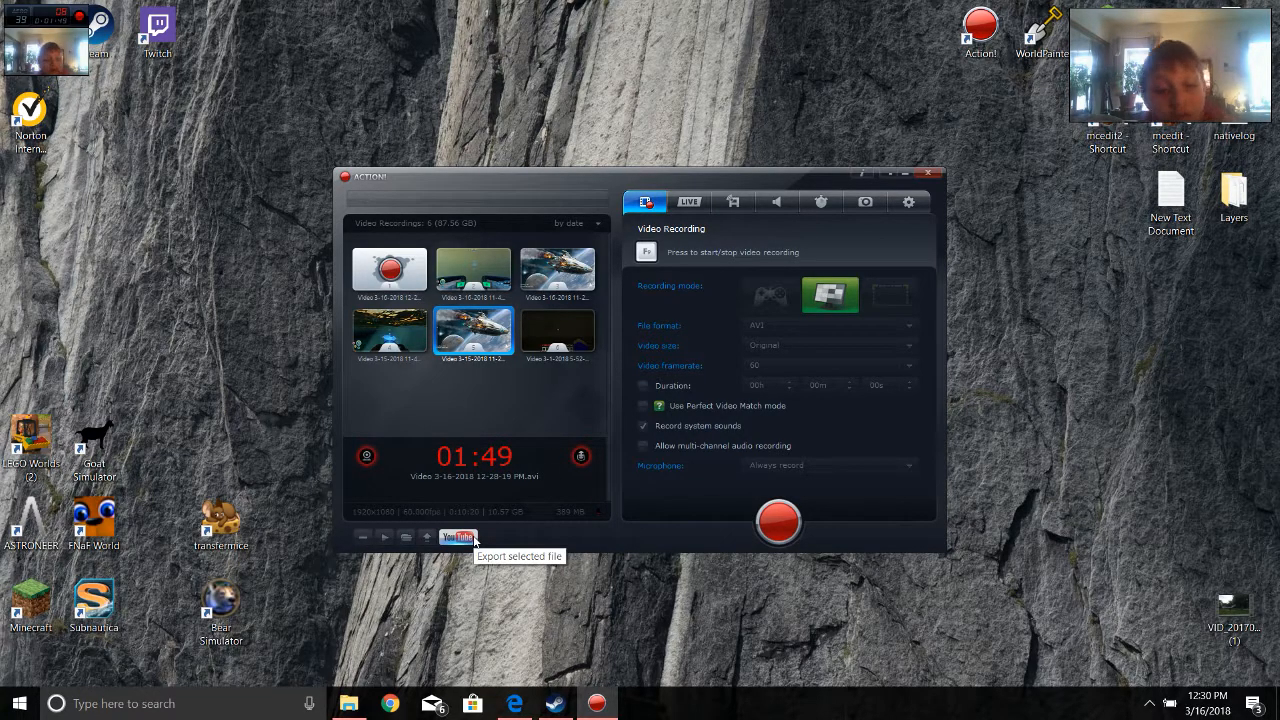